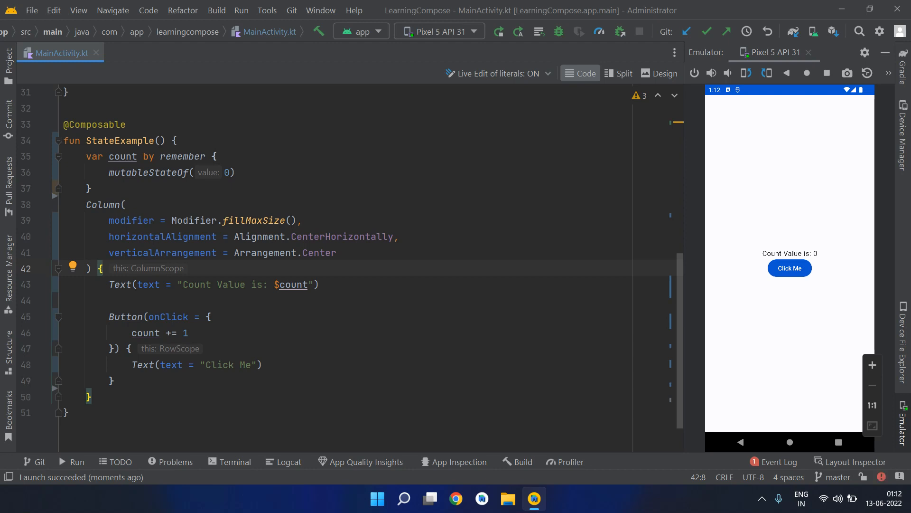
# - Inspect the remember call and its source definition, then select the count state on lines 34–37
pyautogui.doubleClick(183, 156)
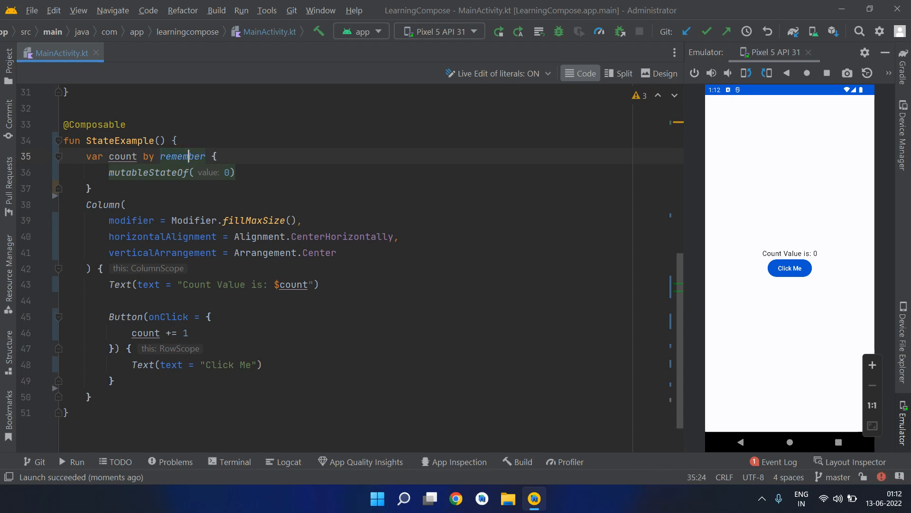
pyautogui.click(181, 156)
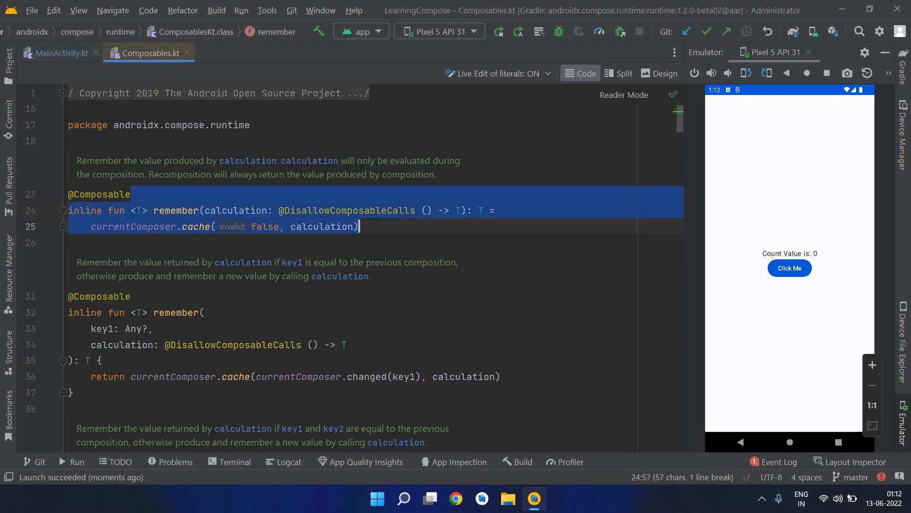
pyautogui.click(63, 53)
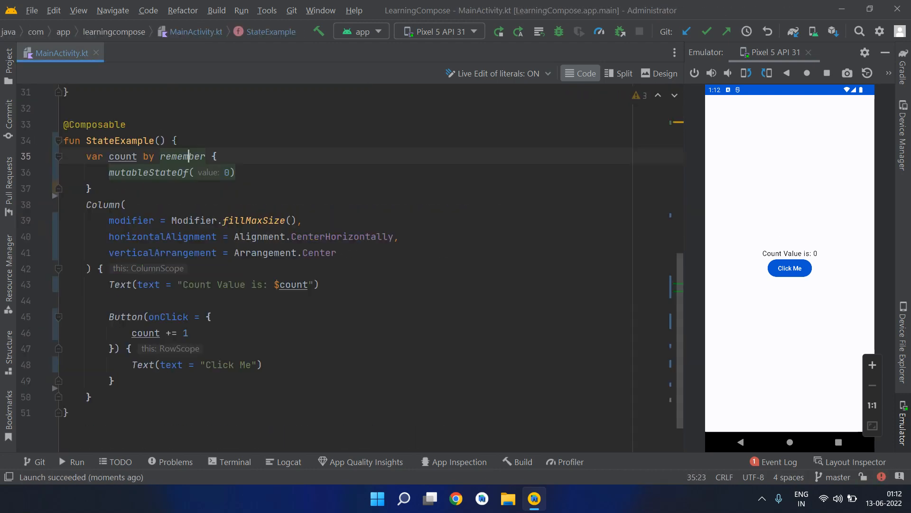
pyautogui.moveTo(175, 140); pyautogui.dragTo(88, 188)
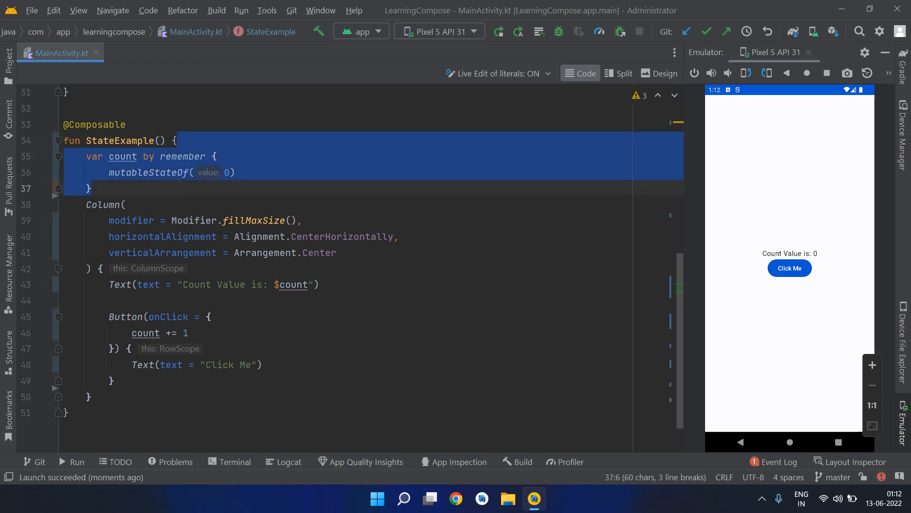
pyautogui.click(125, 124)
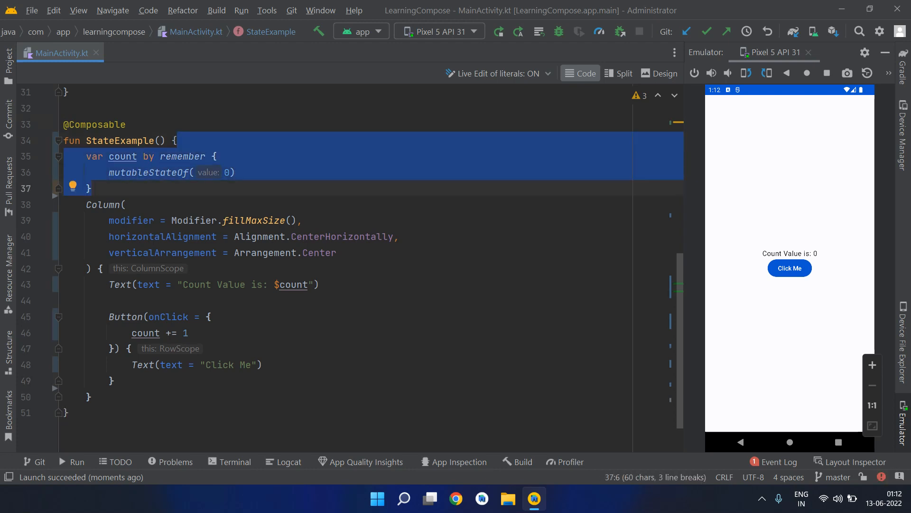
pyautogui.click(124, 156)
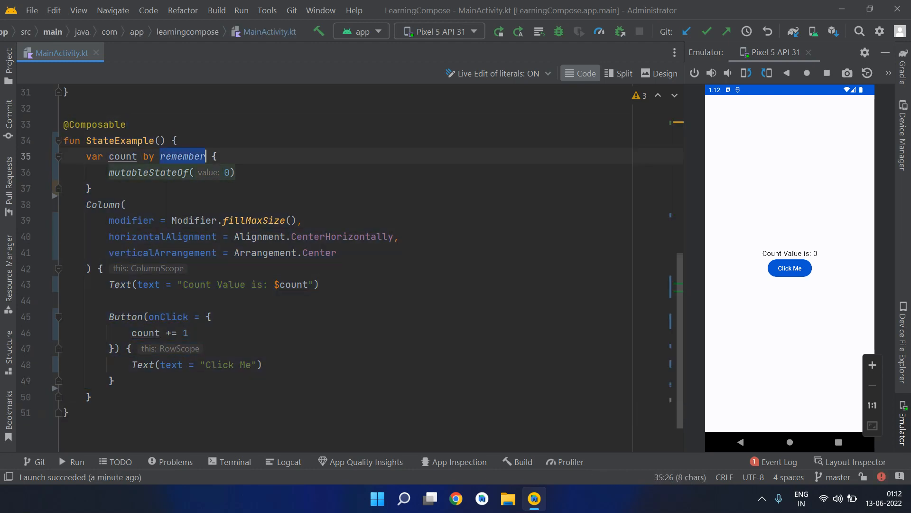
pyautogui.moveTo(182, 156)
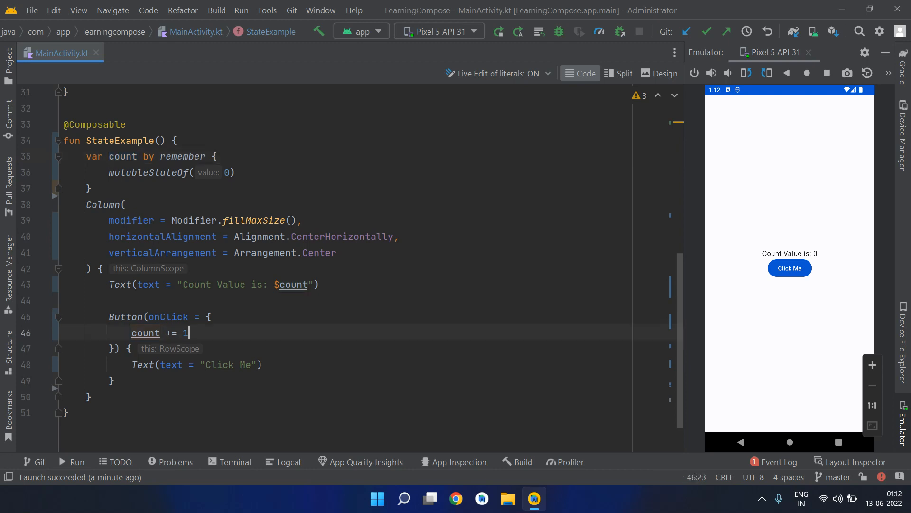
# - Tap Click Me in the running emulator app until the counter reads 7
pyautogui.doubleClick(125, 317)
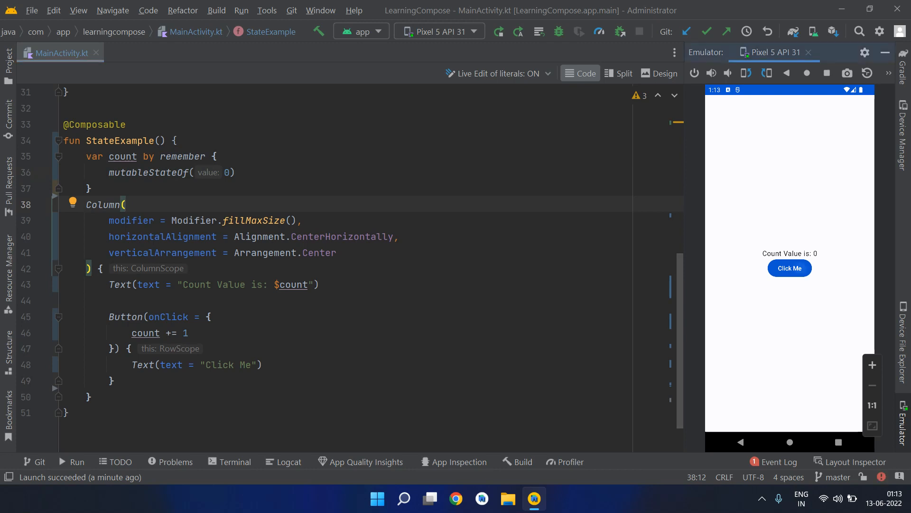
pyautogui.click(789, 268)
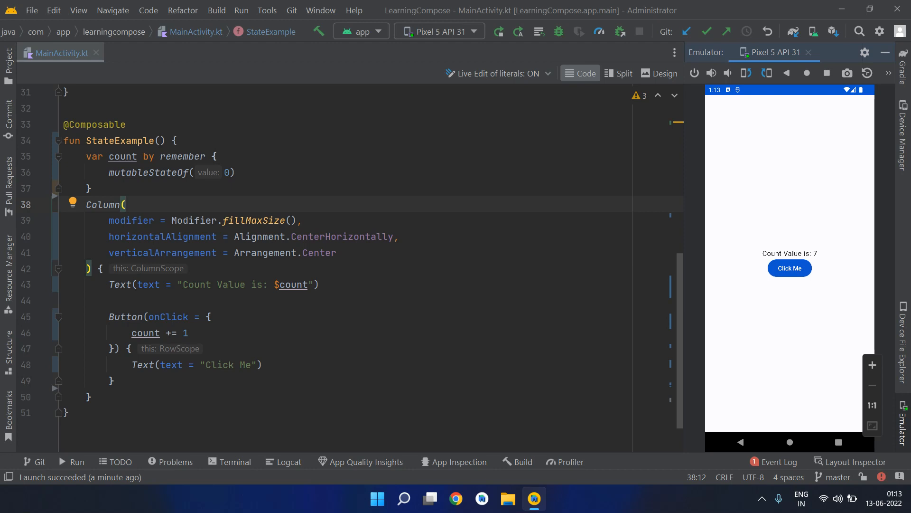
pyautogui.click(175, 140)
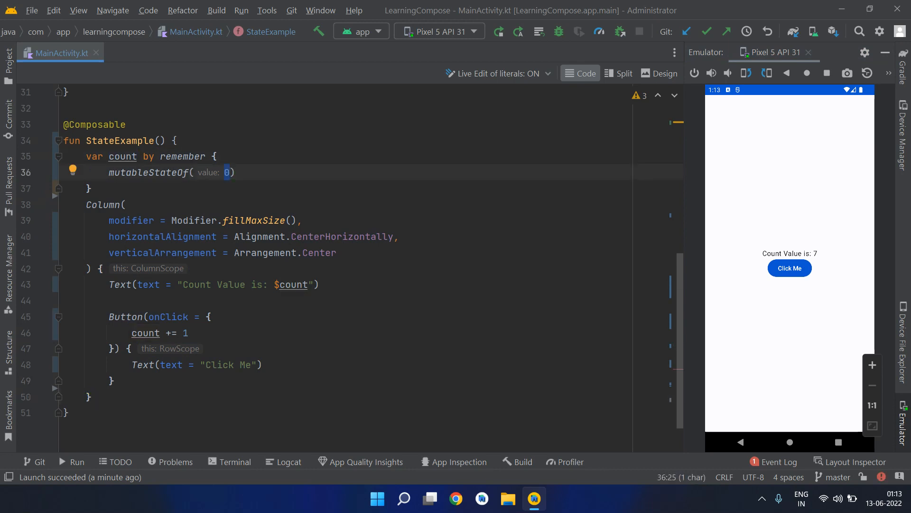
pyautogui.click(182, 156)
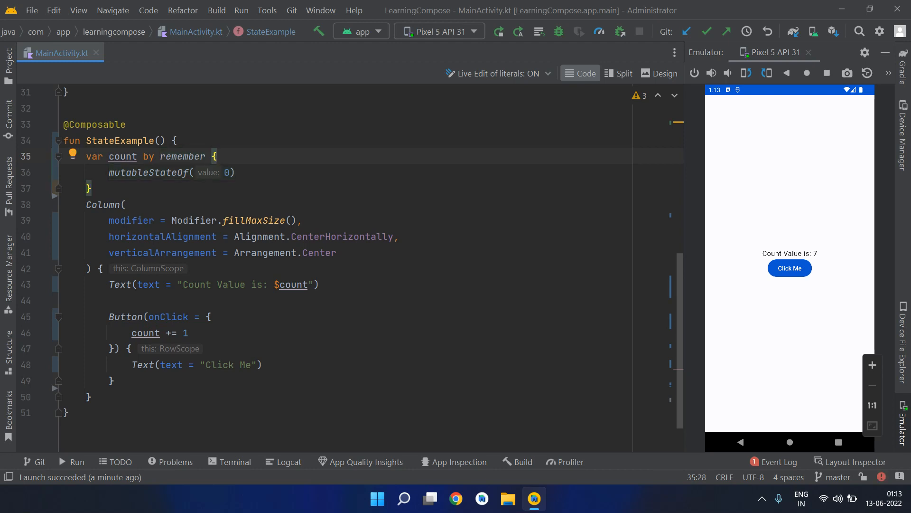
# - Rotate the emulator and back to see the counter reset to 0, then select remember on line 35
pyautogui.doubleClick(147, 173)
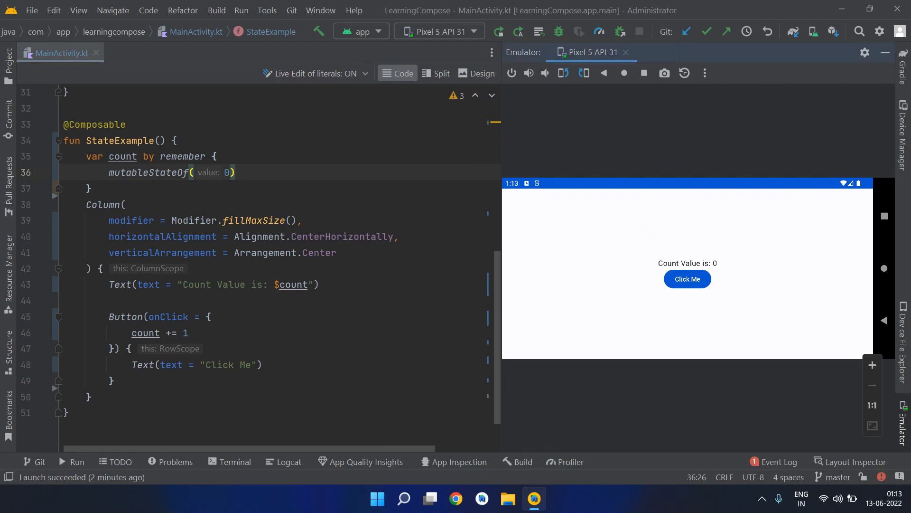
pyautogui.click(687, 278)
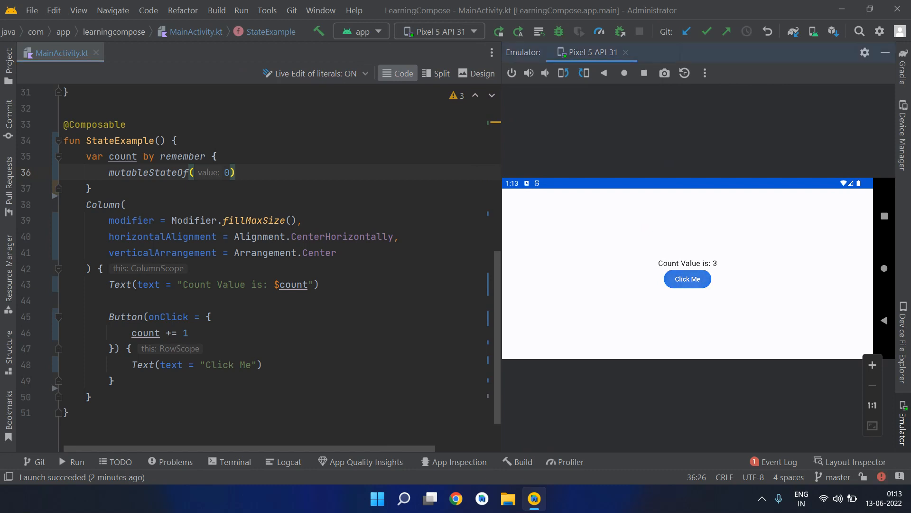
pyautogui.click(687, 279)
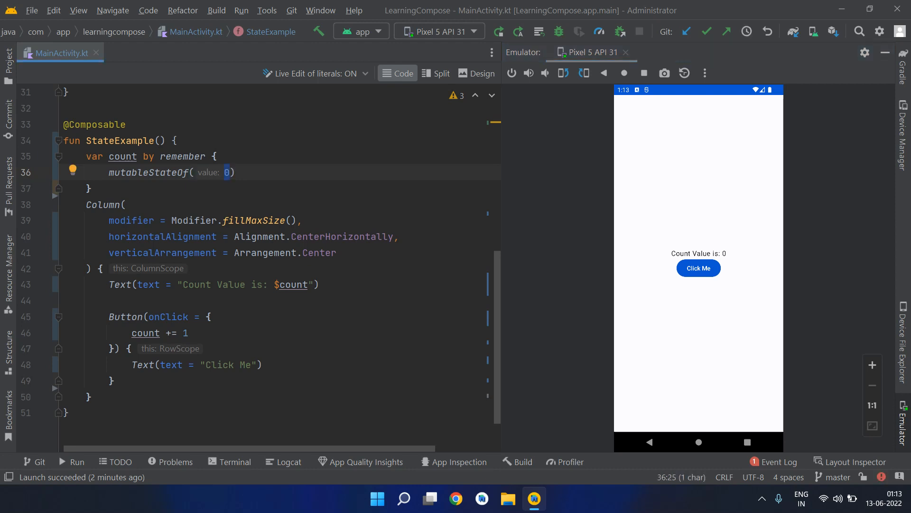
pyautogui.doubleClick(183, 156)
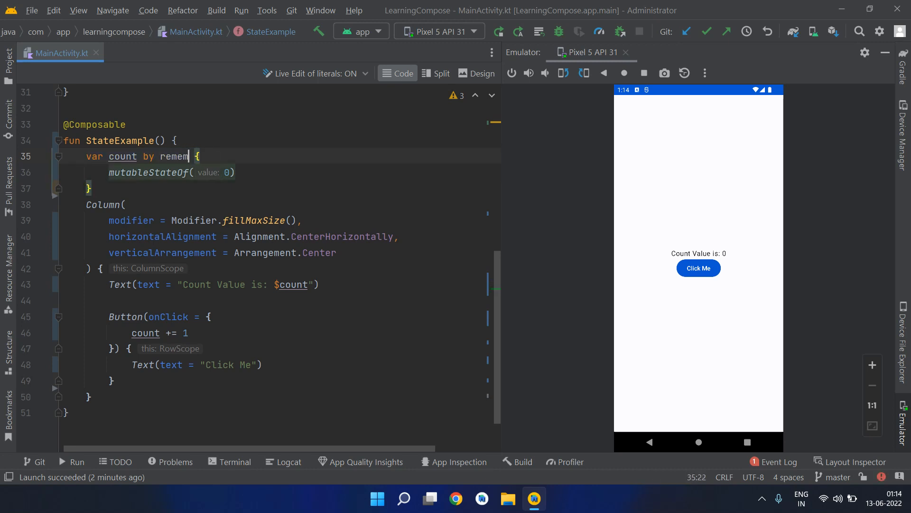
# - Replace remember with rememberSaveable, drop the autocompleted parentheses, and relaunch so the counter reads 2
pyautogui.write('berSavab')
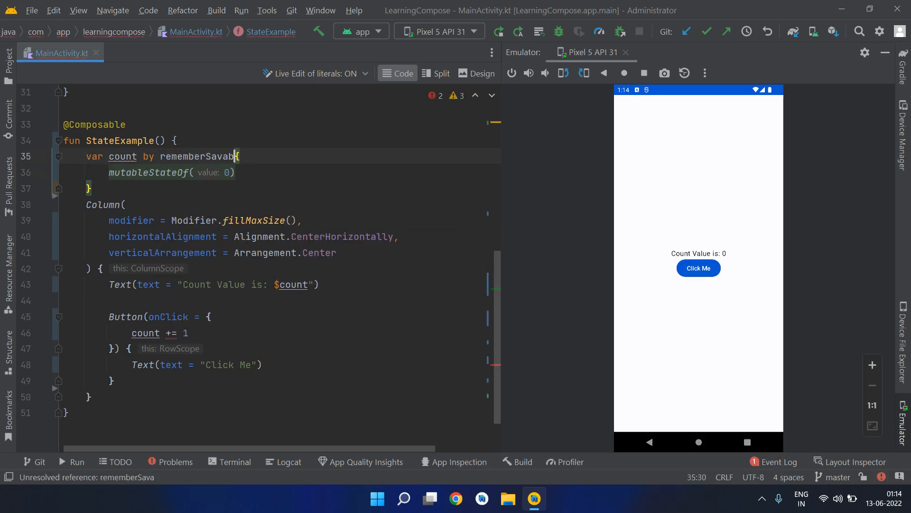
pyautogui.press('Backspace')
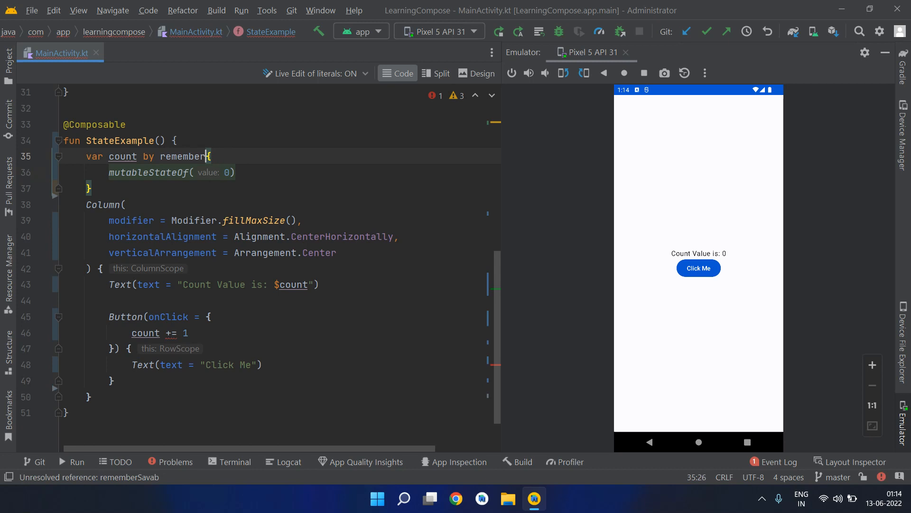
pyautogui.write('Saveable(inputs =')
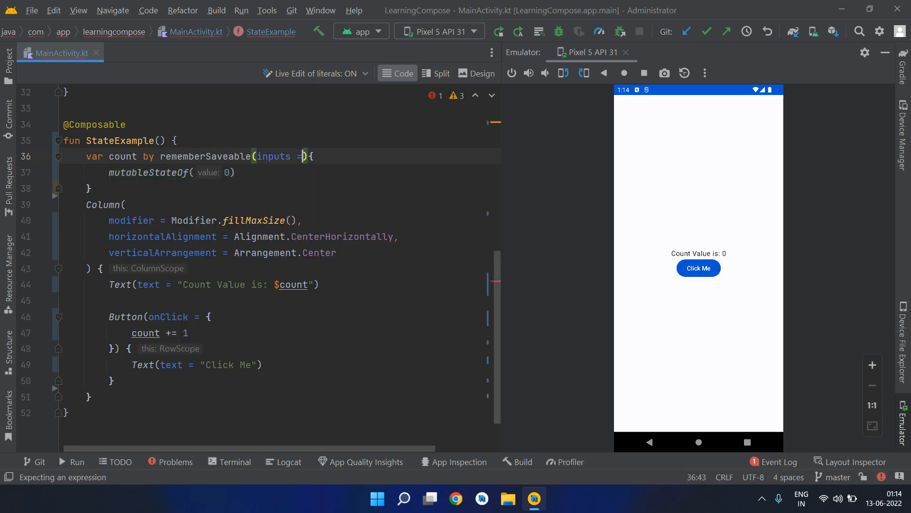
pyautogui.press('Backspace')
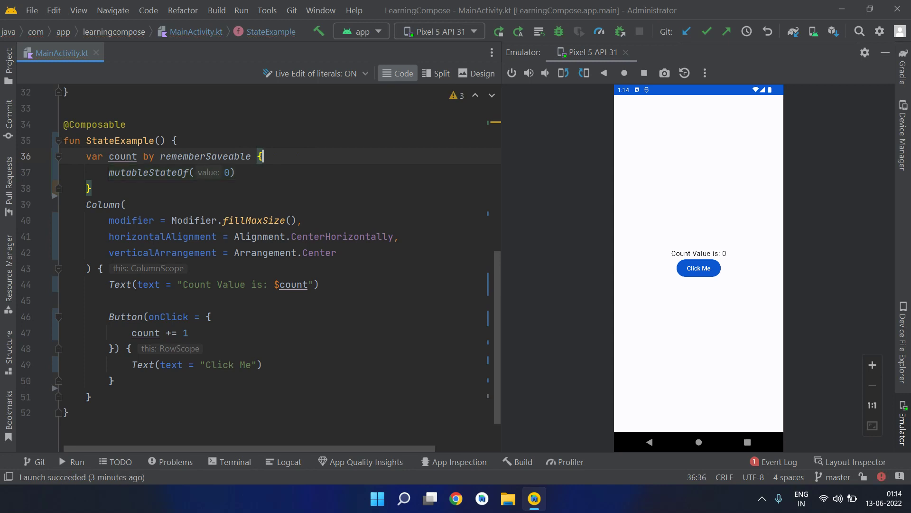
pyautogui.doubleClick(205, 156)
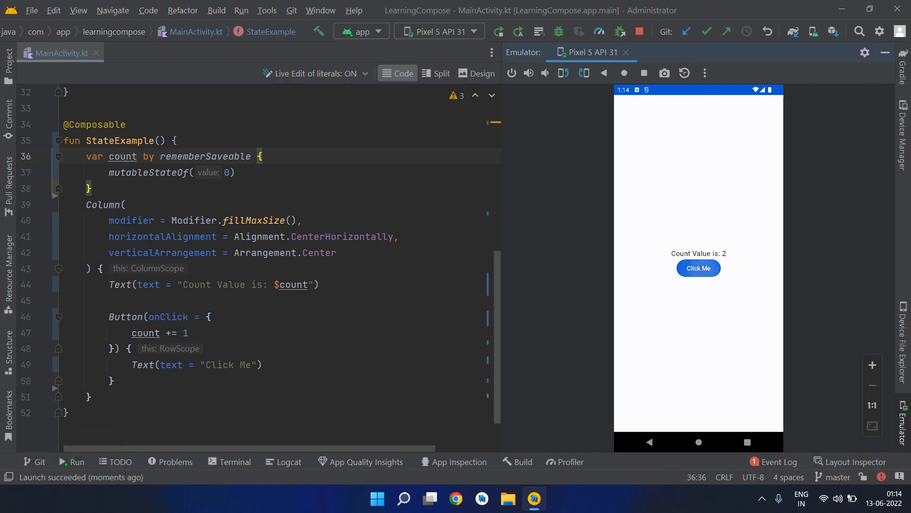
# - Rotate to landscape and back, confirming the count survives, and tap Click Me until it reads 20
pyautogui.click(699, 268)
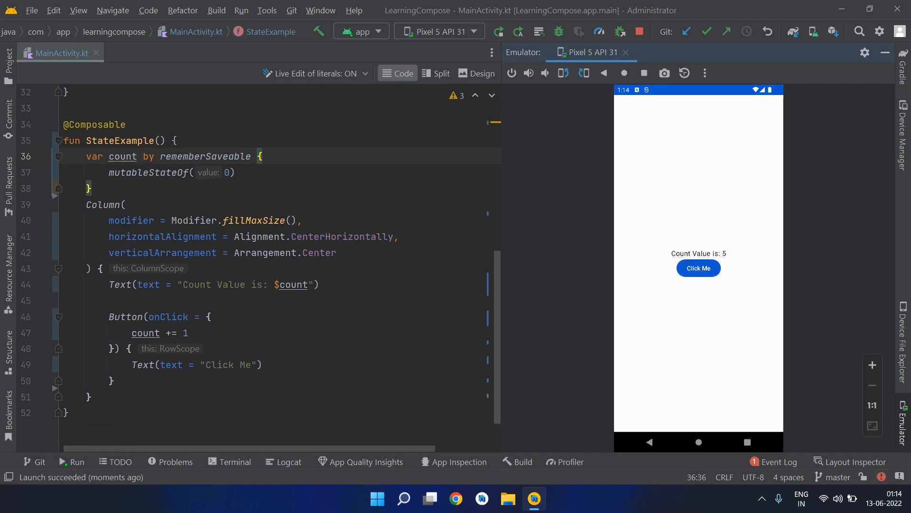
pyautogui.click(563, 72)
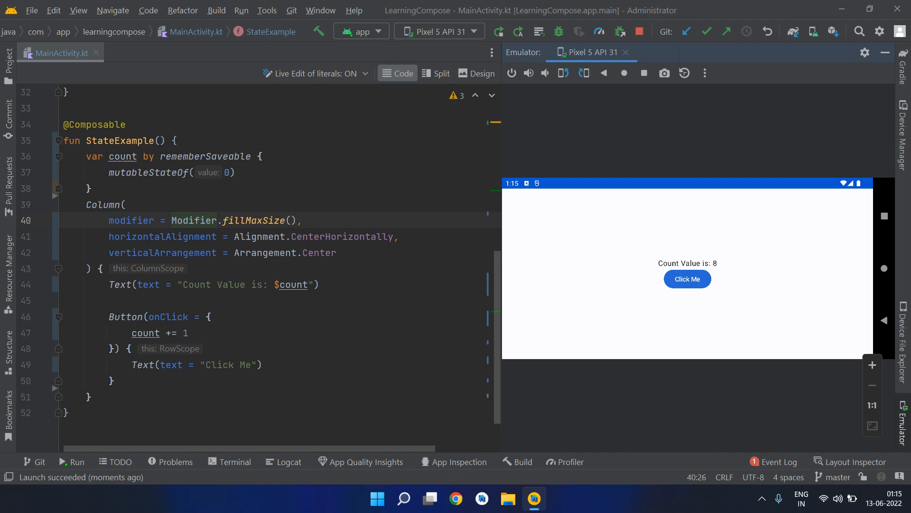
pyautogui.click(688, 278)
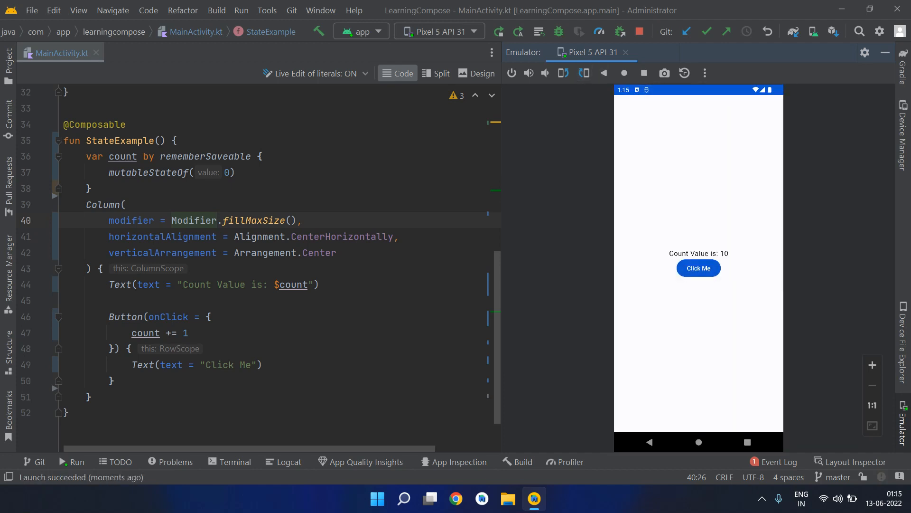
pyautogui.click(698, 268)
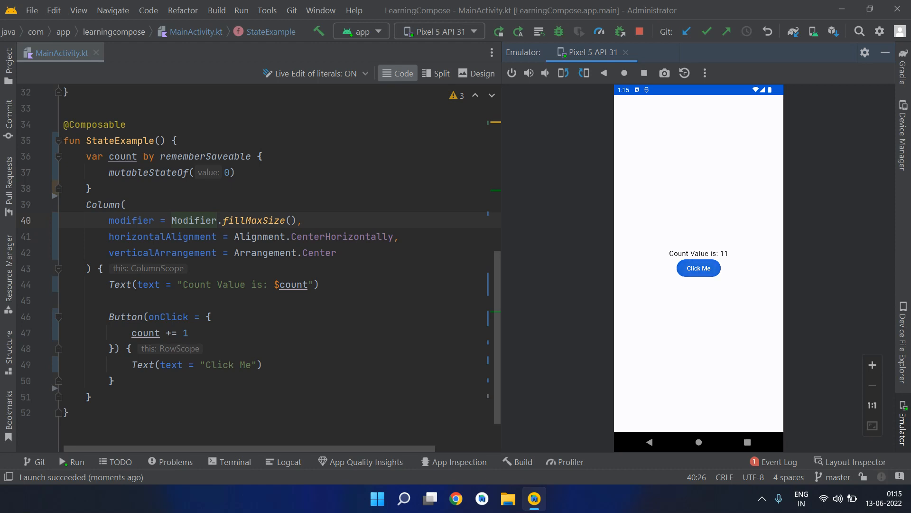
pyautogui.click(698, 268)
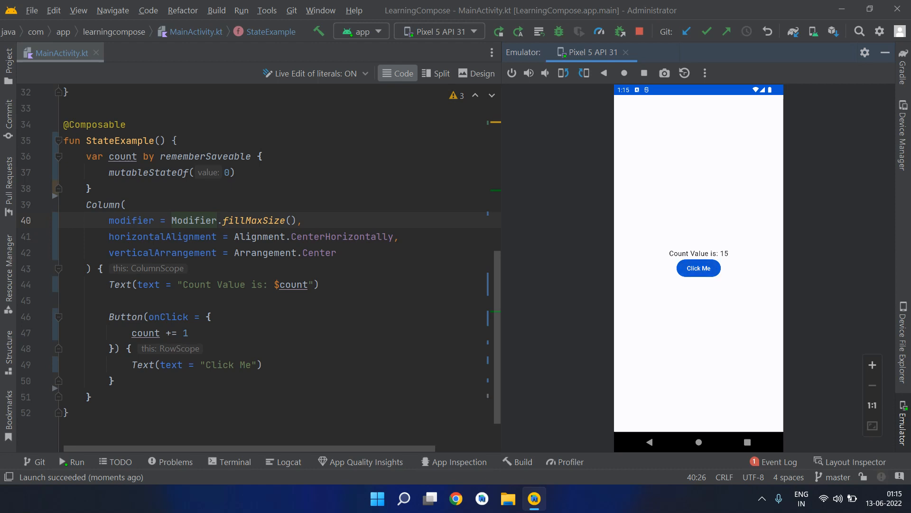
pyautogui.click(698, 268)
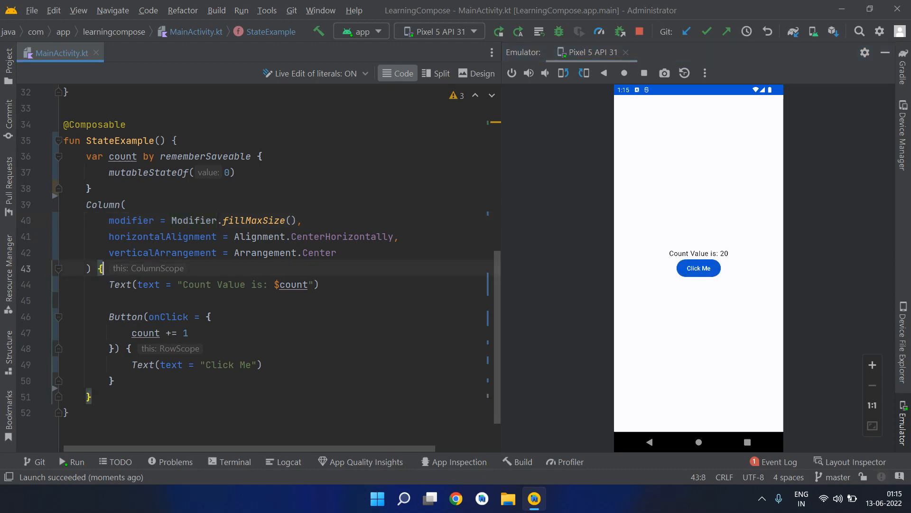
pyautogui.doubleClick(205, 157)
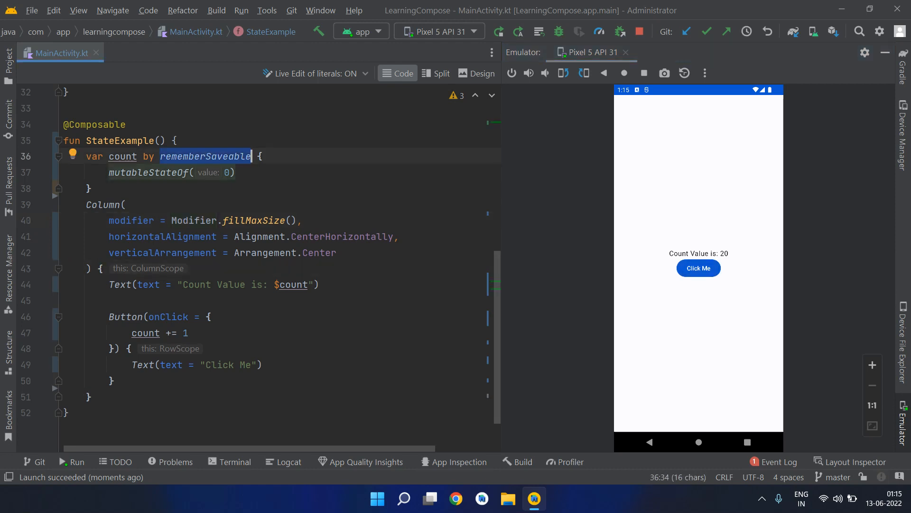